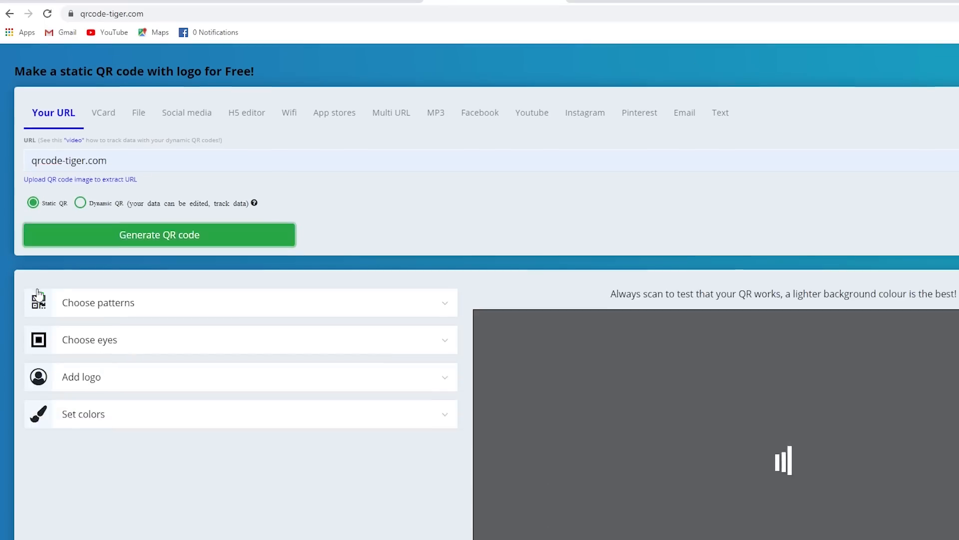
Apply a new data pattern and set a blue-to-red gradient direction on the qrcode-tiger.com code.
left_click(159, 235)
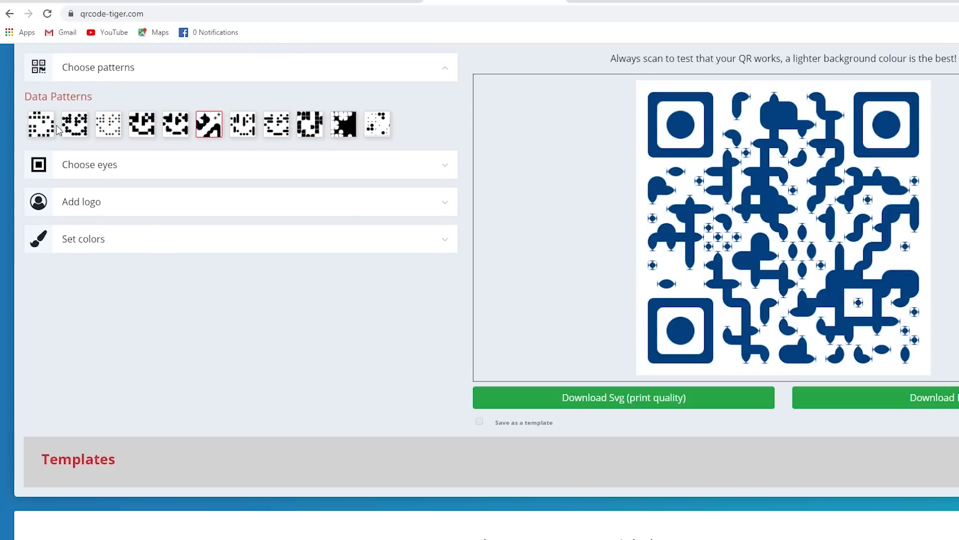
left_click(89, 164)
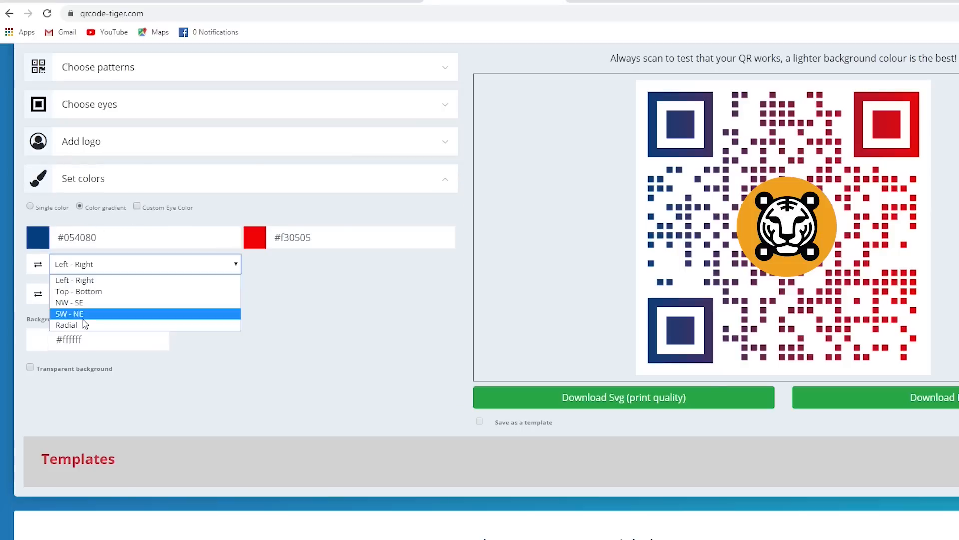
left_click(66, 325)
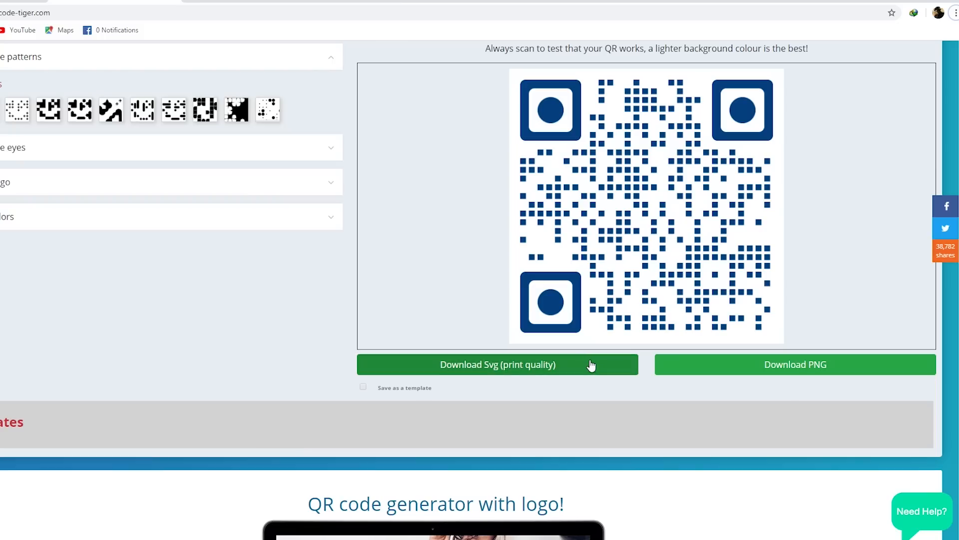
mouse_move(641, 365)
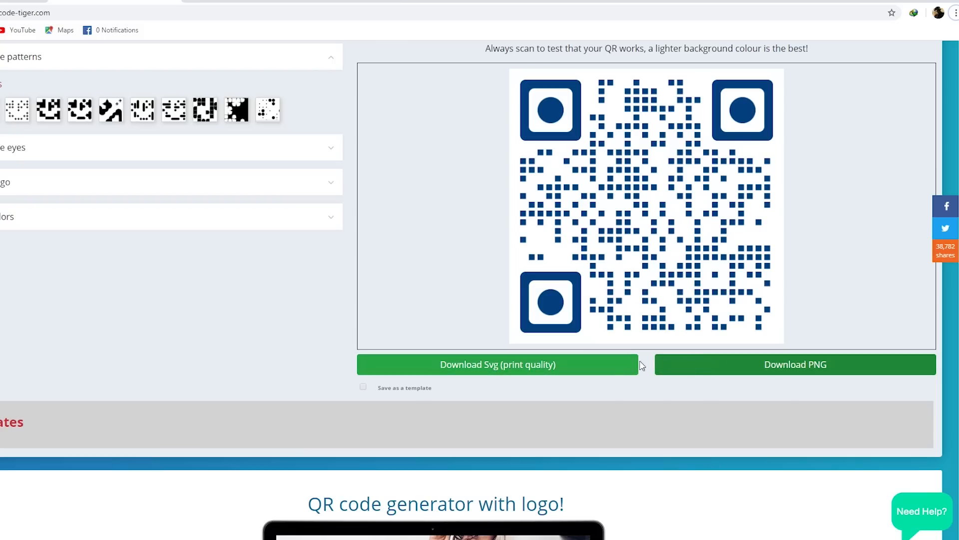
scroll("up", 3)
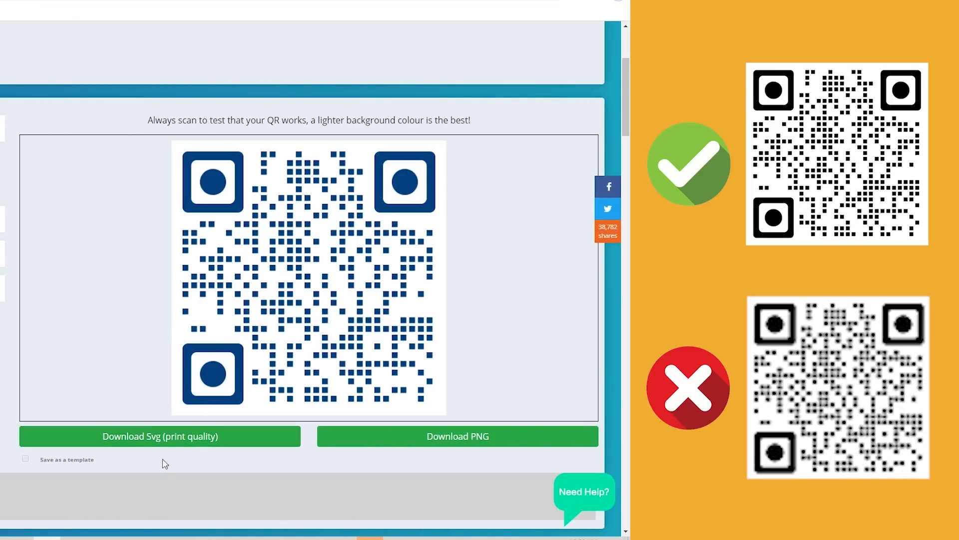
mouse_move(161, 448)
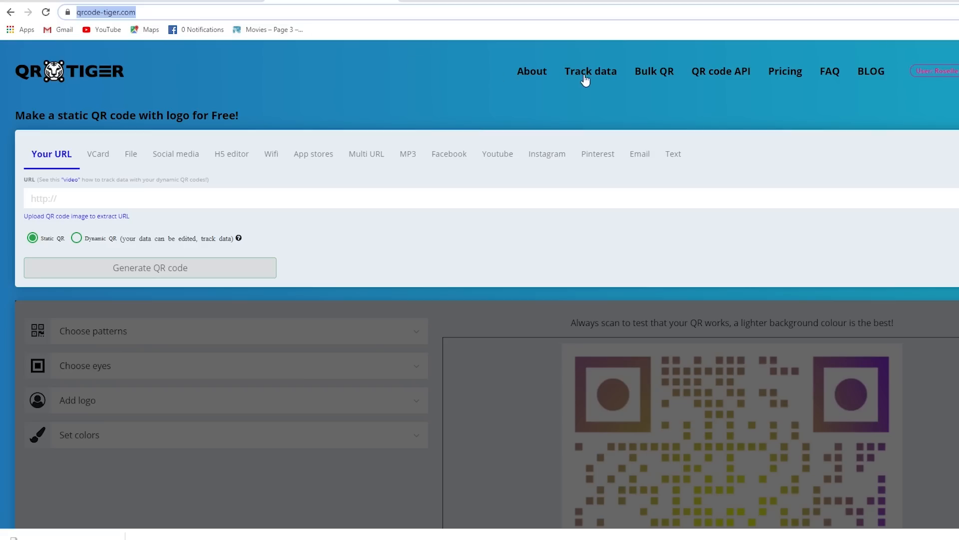
Open the Social Media Campaign's scan data from the tracking dashboard.
left_click(590, 71)
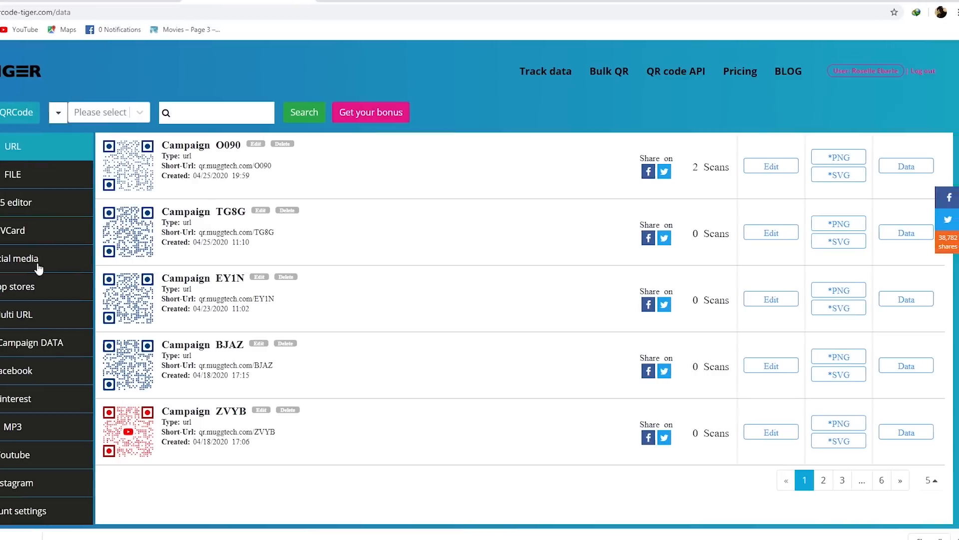
left_click(24, 258)
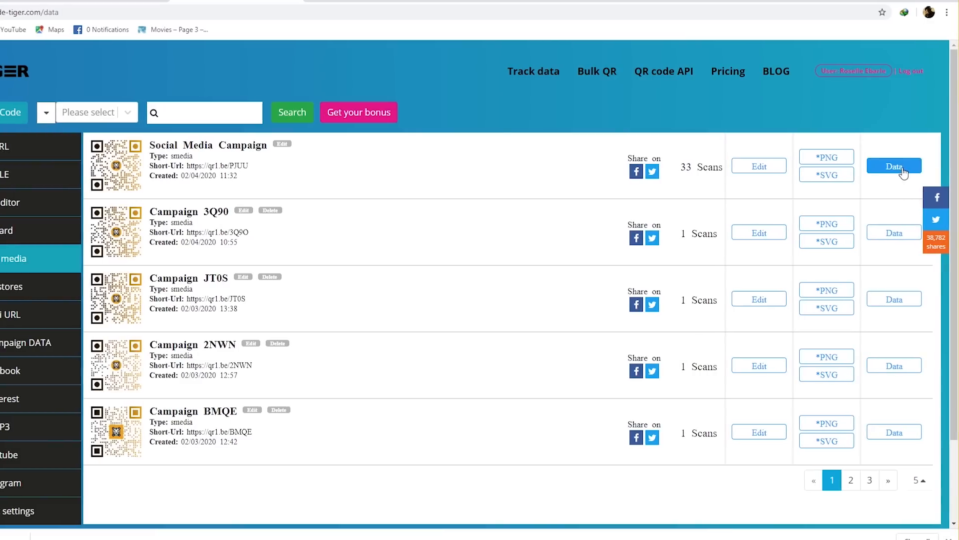
left_click(893, 166)
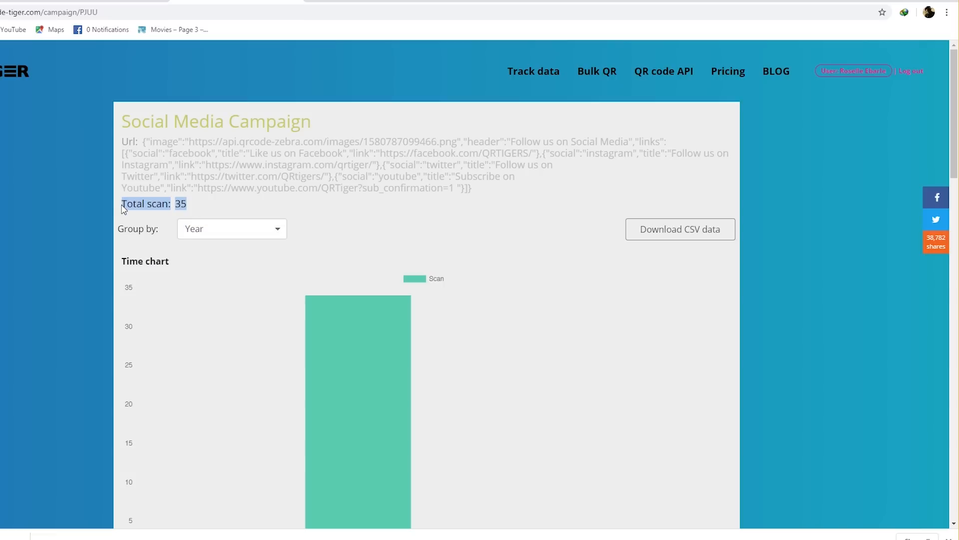
Scroll through the campaign's scan charts and table, then go back to the generator.
scroll("down", 3)
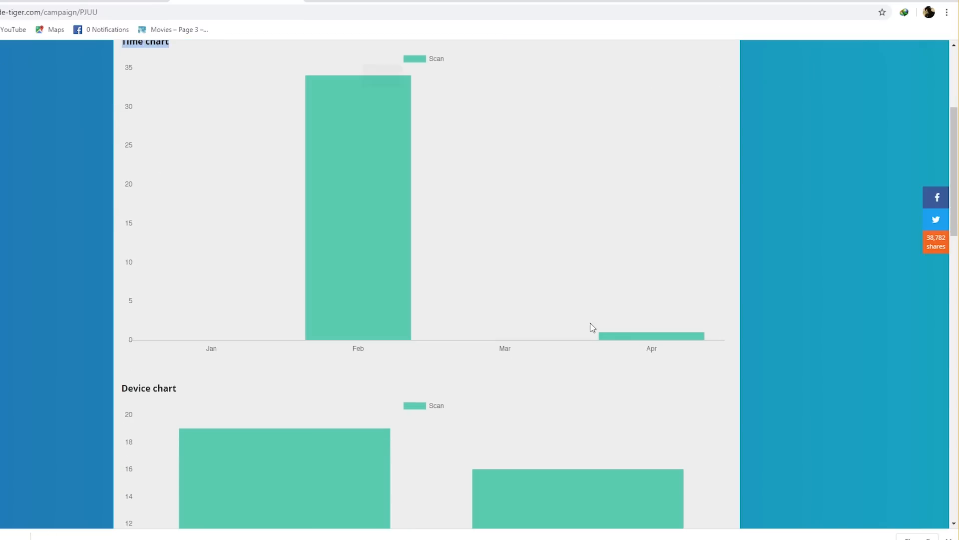
scroll("down", 3)
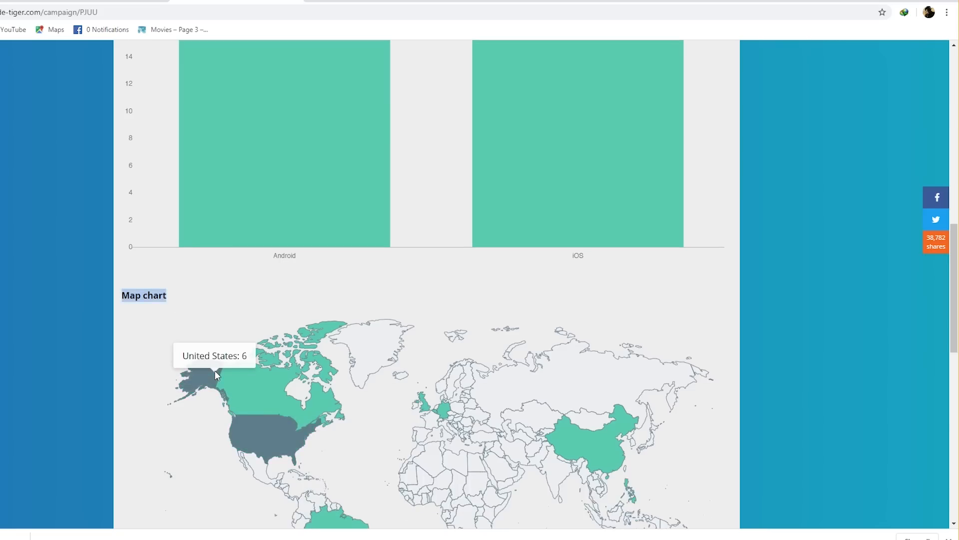
scroll("down", 3)
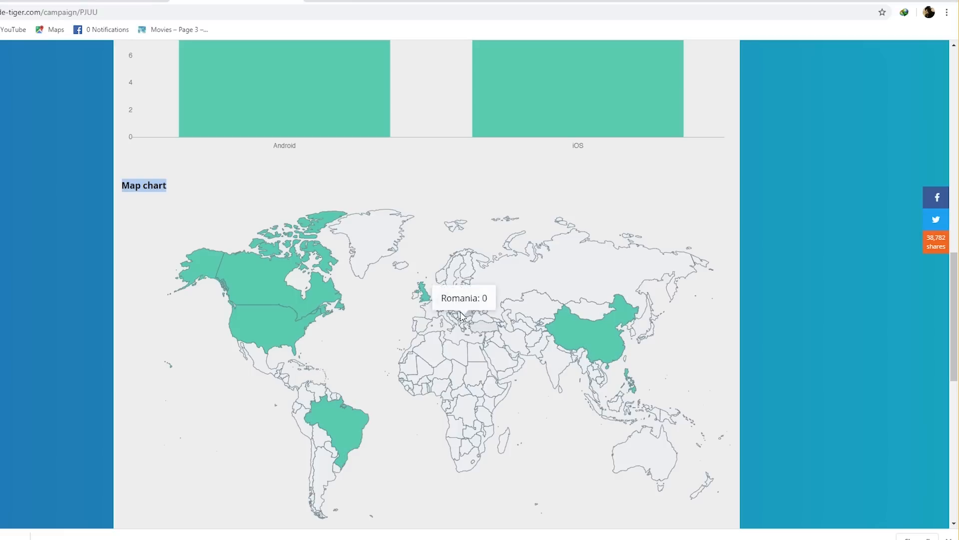
scroll("down", 3)
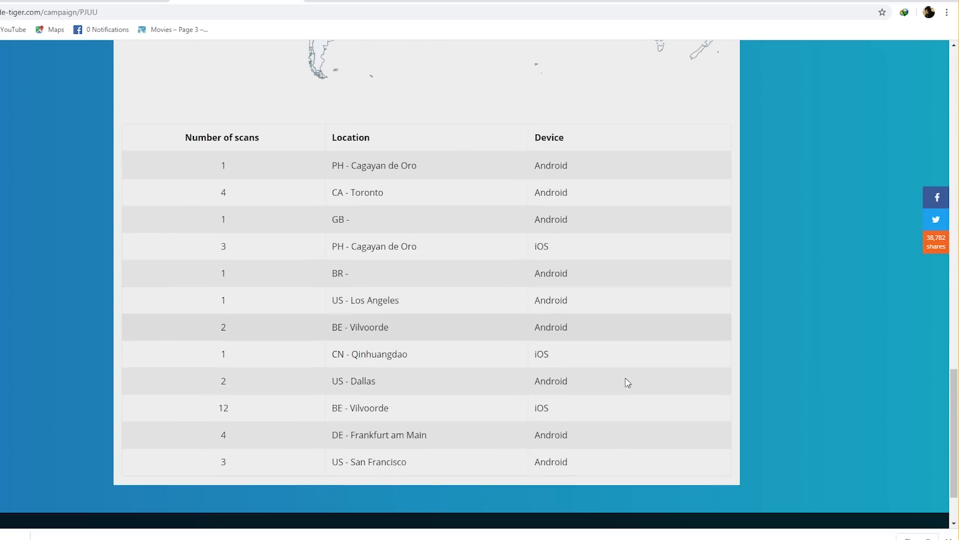
mouse_move(625, 375)
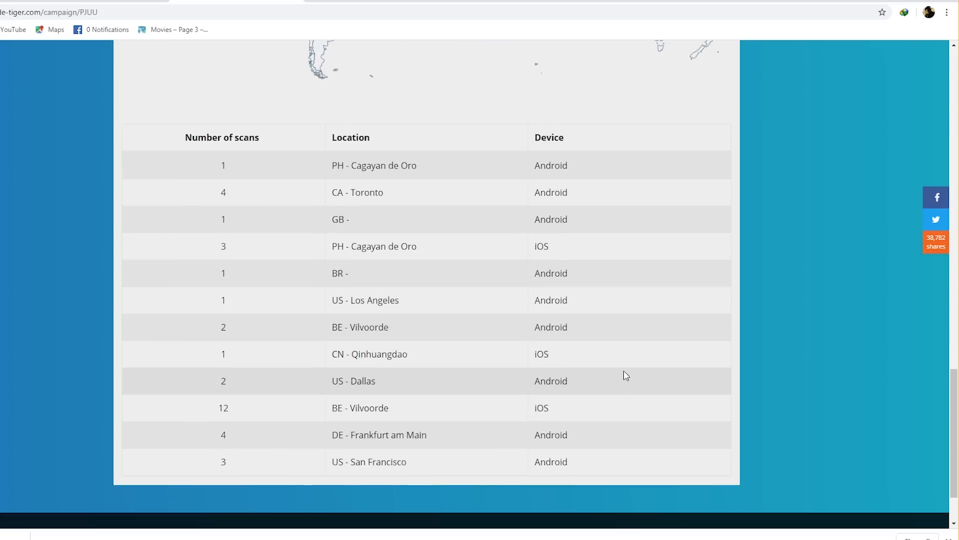
left_click(187, 3)
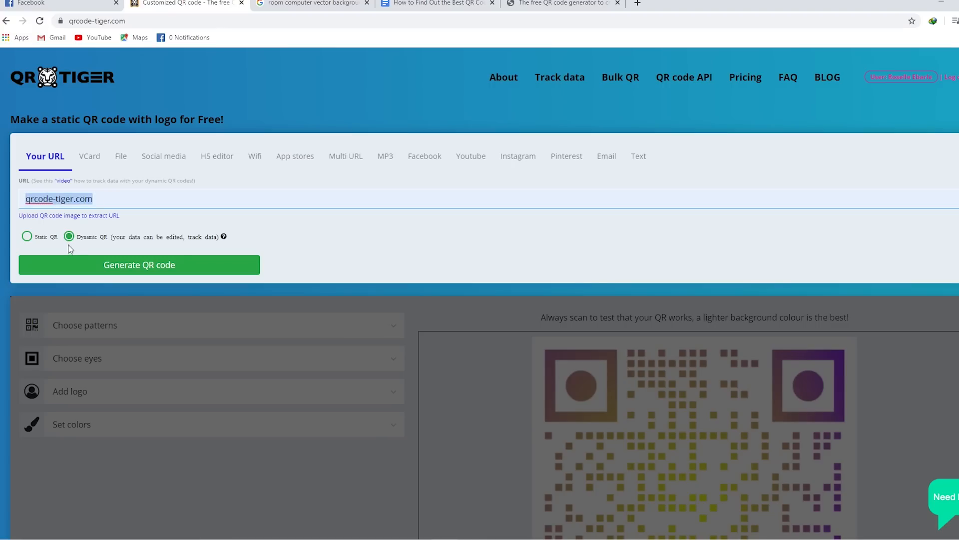
Open the Social Media Campaign's landing page editor from the dashboard.
left_click(558, 77)
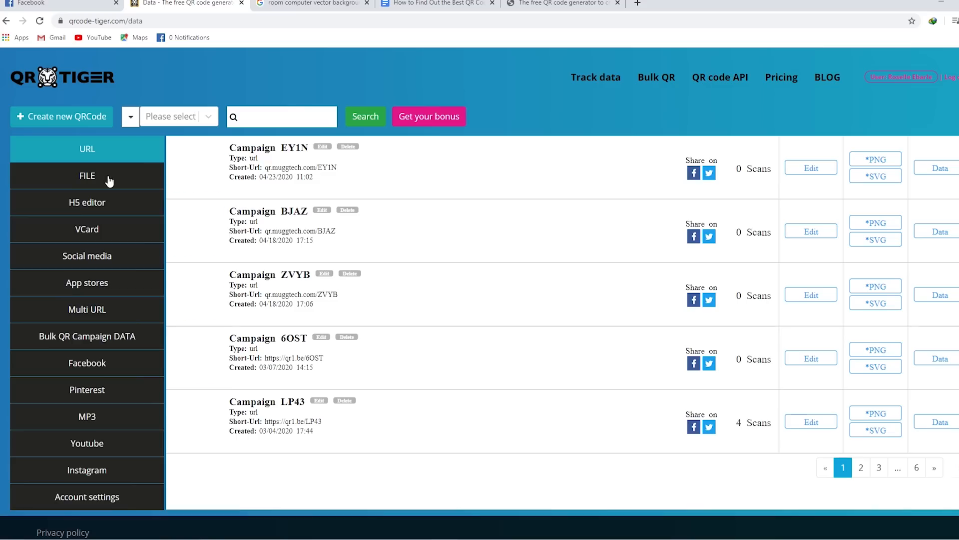
left_click(87, 255)
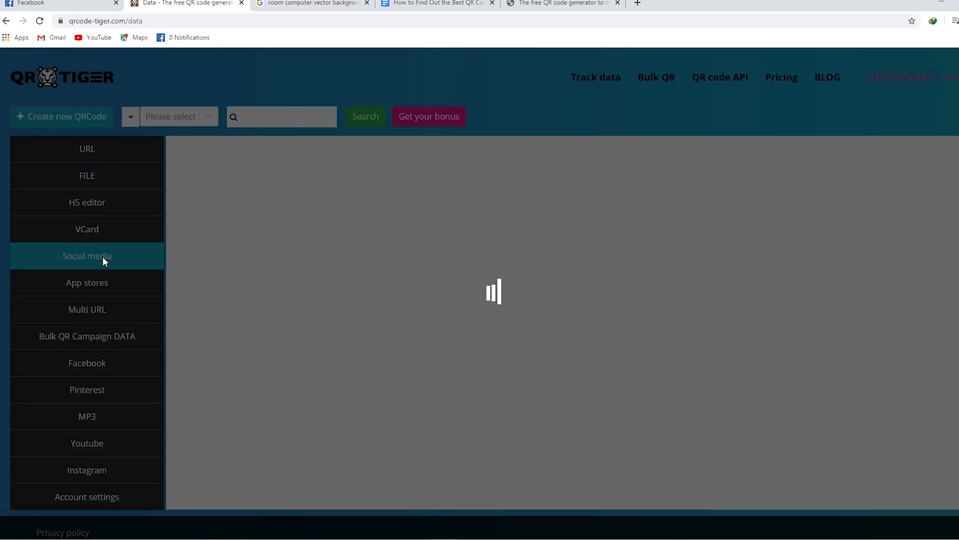
left_click(87, 256)
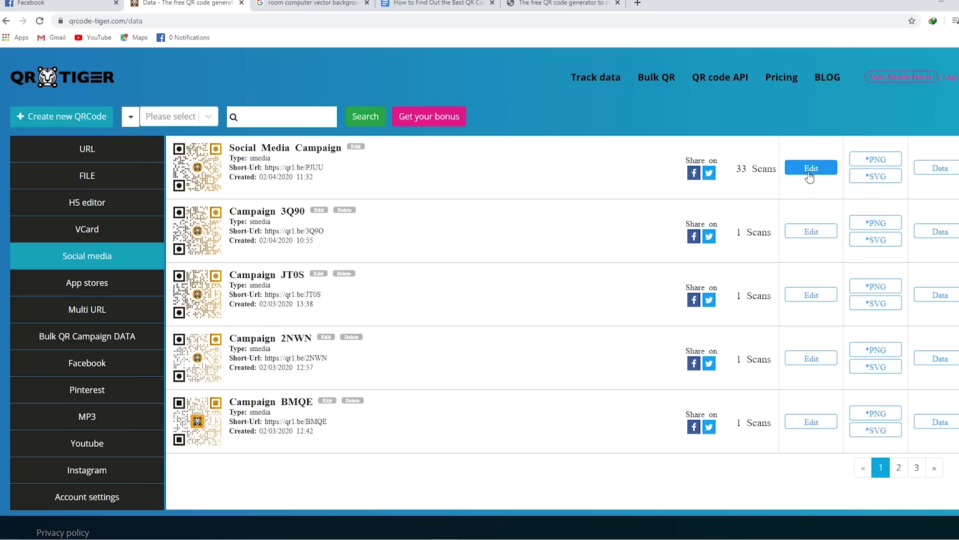
left_click(810, 168)
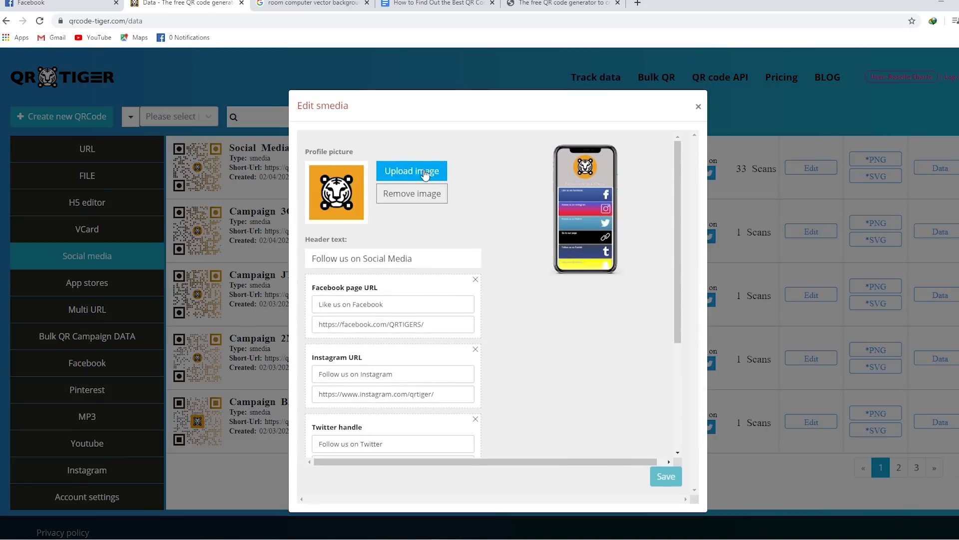
Review the campaign's editable profile and links, then switch to the File QR type.
triple_click(393, 304)
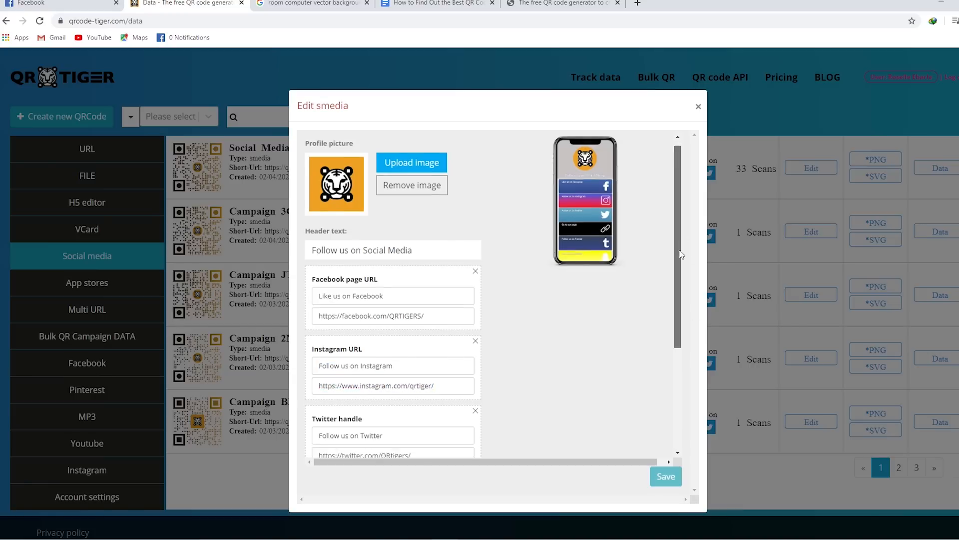
scroll("down", 3)
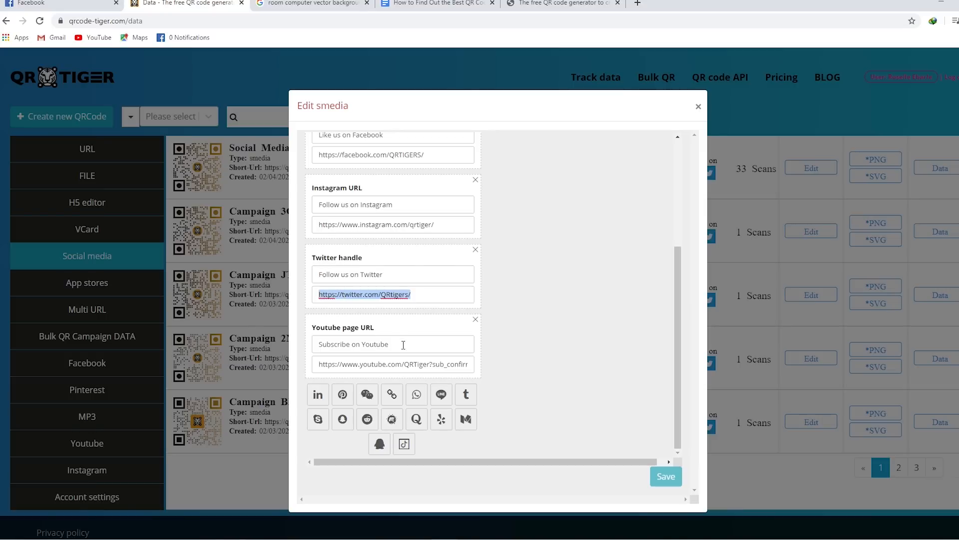
left_click(318, 394)
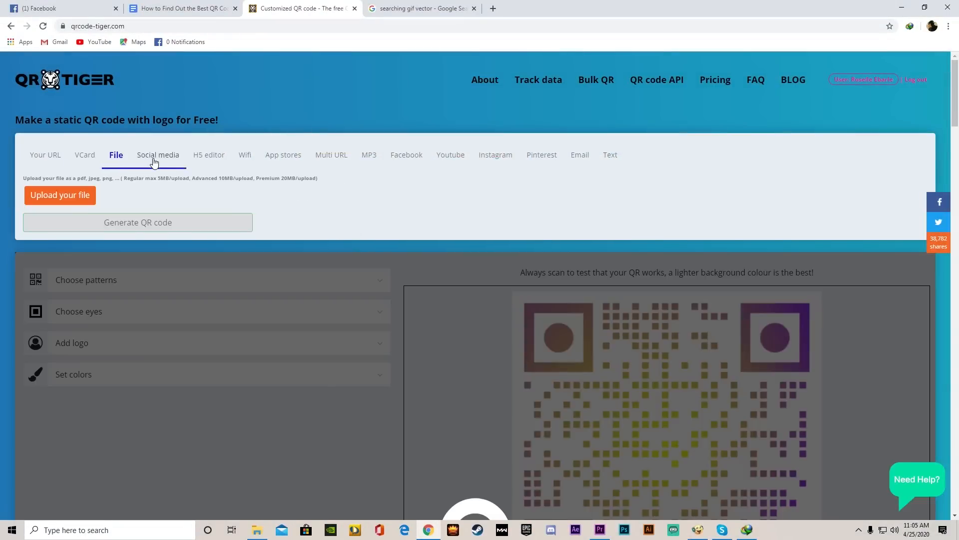
Enter your-url.com as a dynamic website URL QR code.
left_click(496, 154)
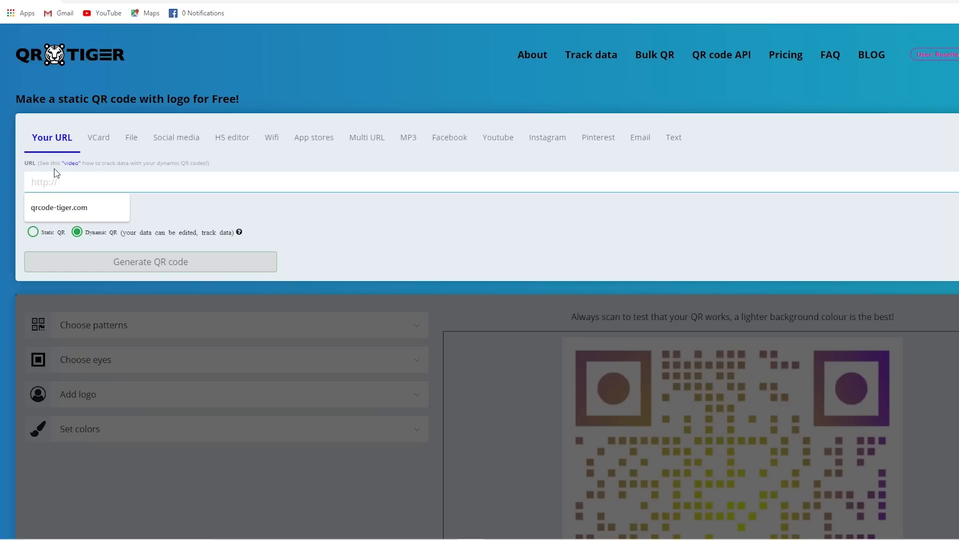
left_click(60, 206)
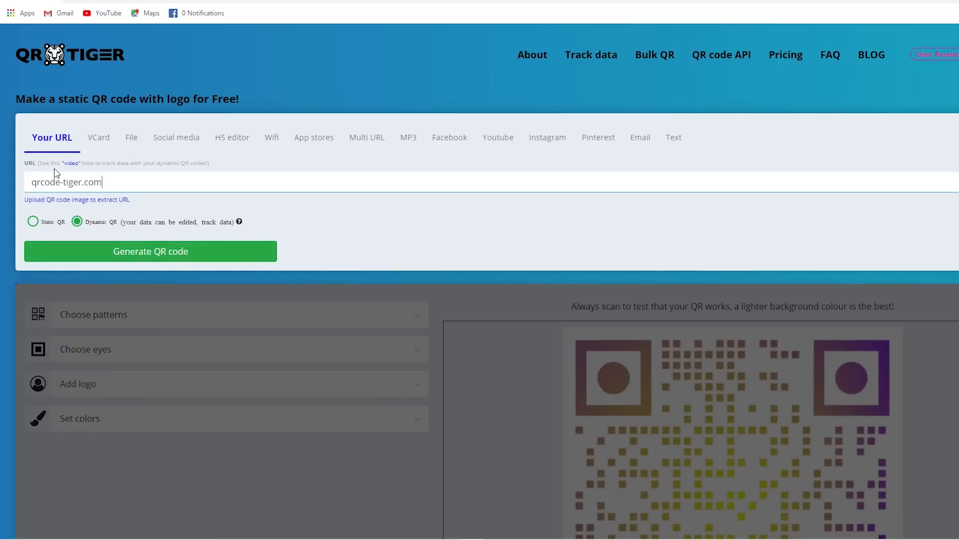
type("your-u")
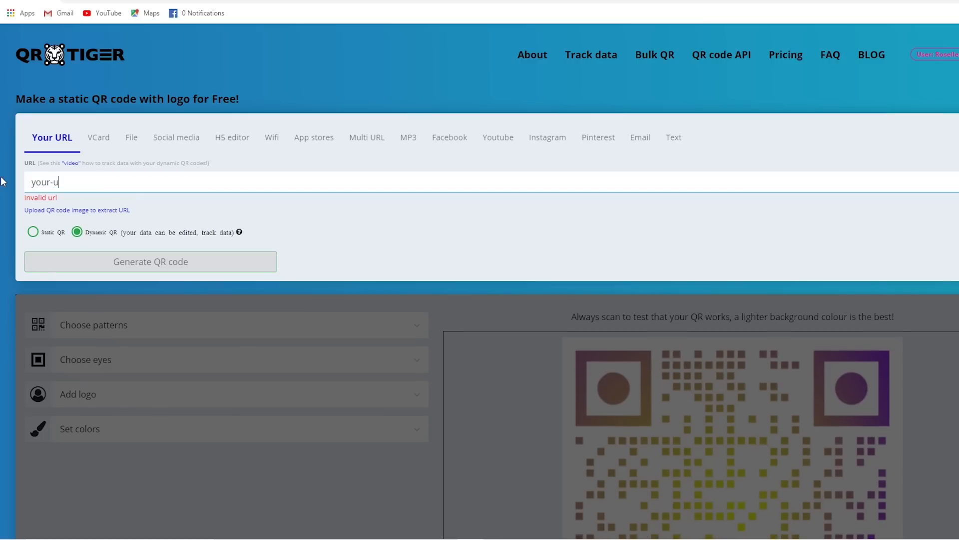
type("rl.com")
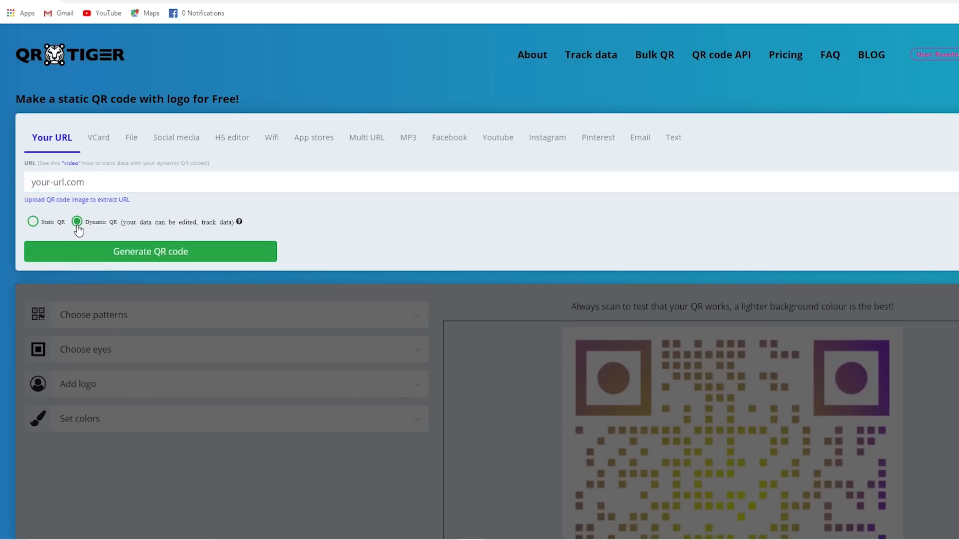
left_click(95, 137)
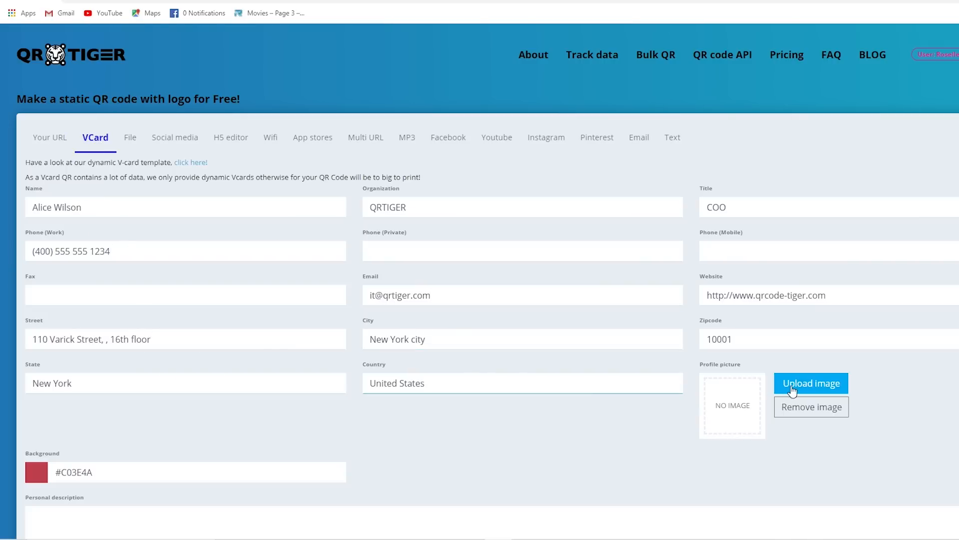
Add a vCard profile photo, then browse the social media, file and H5 QR types.
left_click(810, 382)
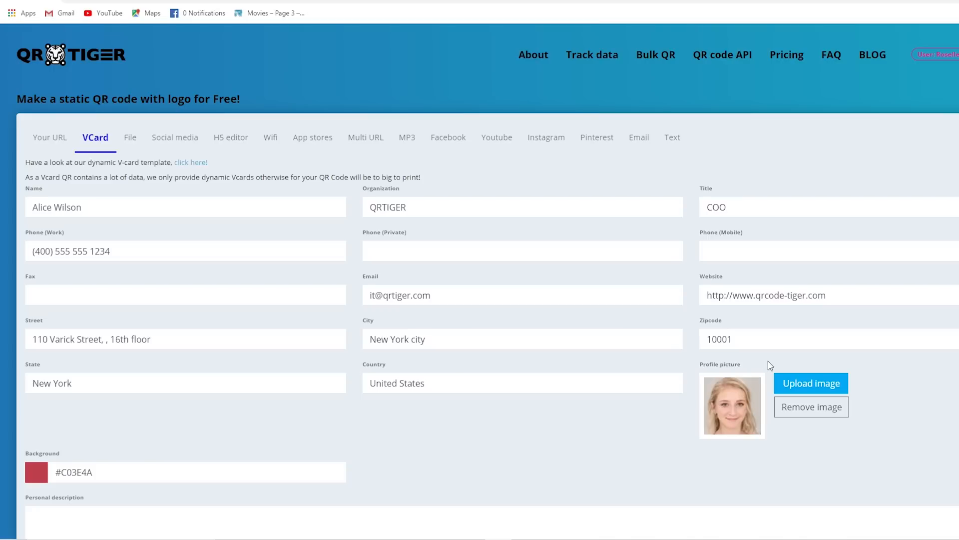
left_click(175, 126)
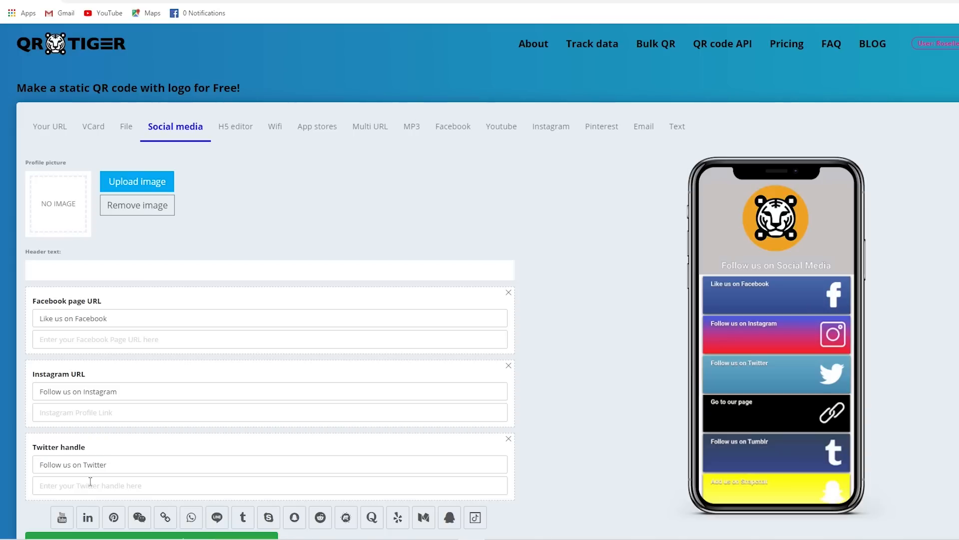
left_click(125, 126)
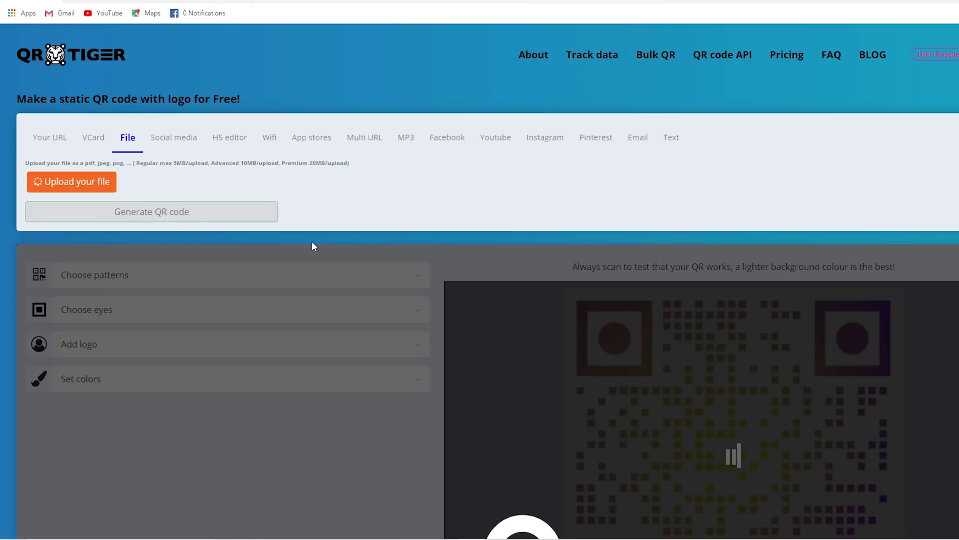
left_click(229, 137)
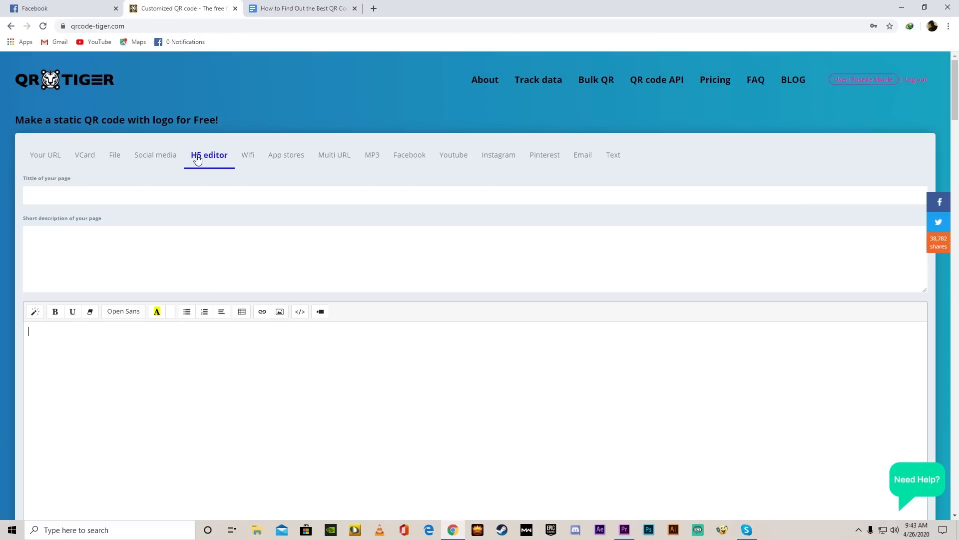
mouse_move(81, 184)
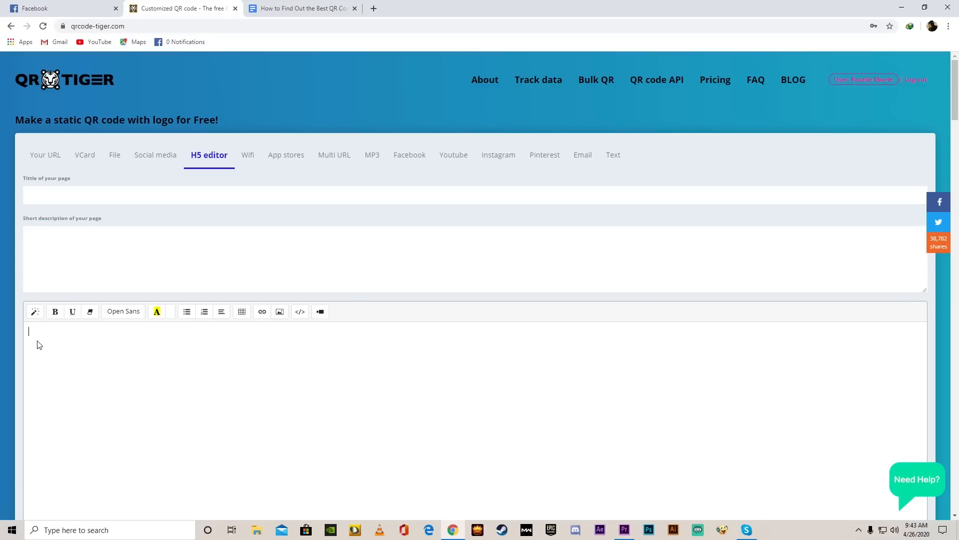
View location-based Multi URL options, return to Your URL, and go to google.com.
left_click(334, 155)
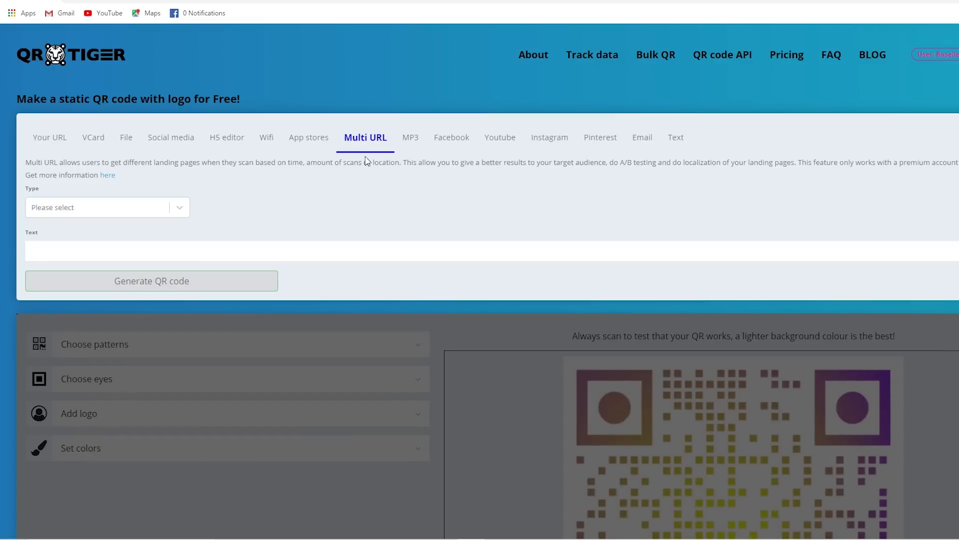
left_click(107, 207)
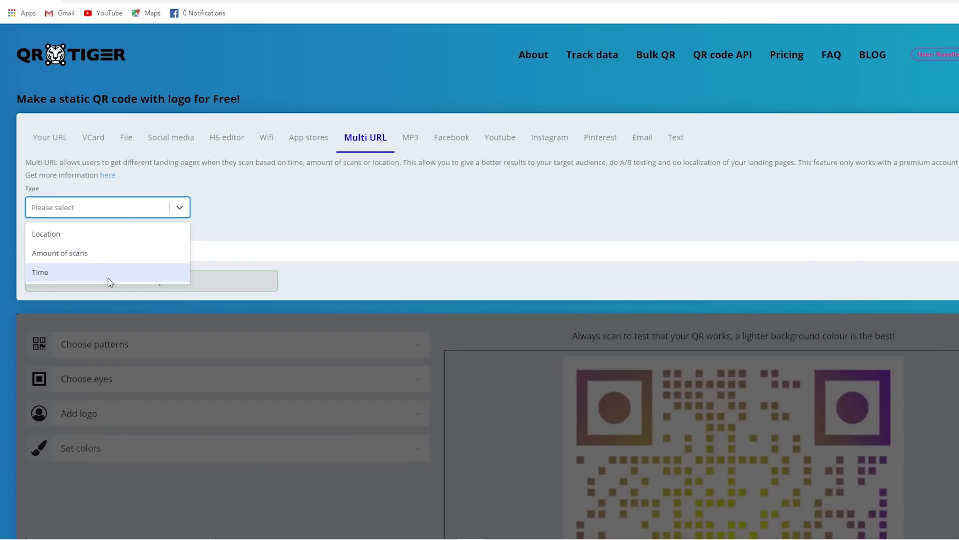
left_click(46, 233)
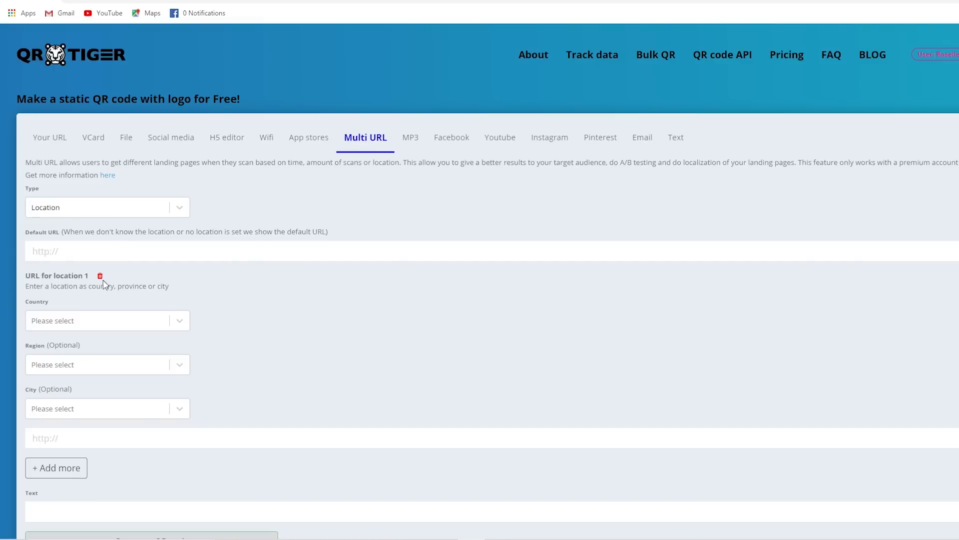
left_click(107, 364)
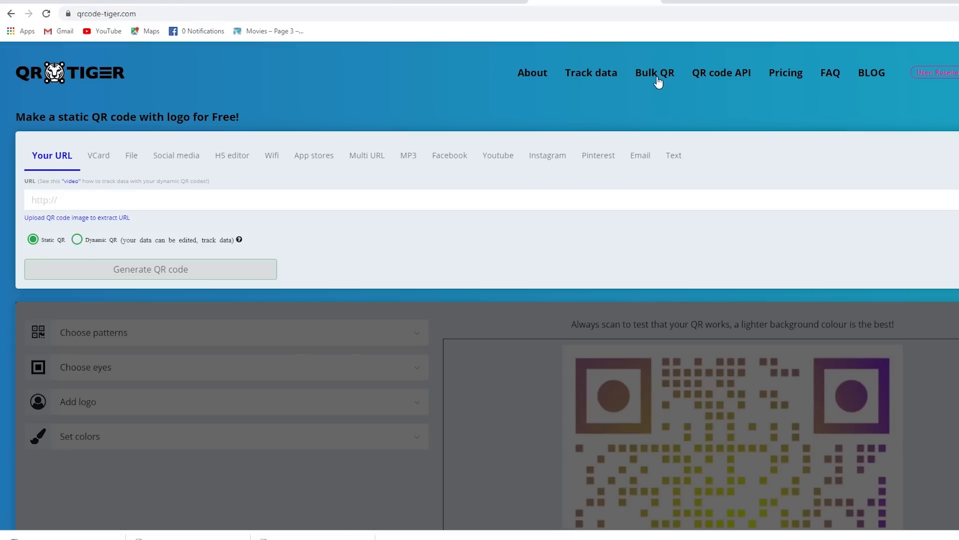
left_click(654, 72)
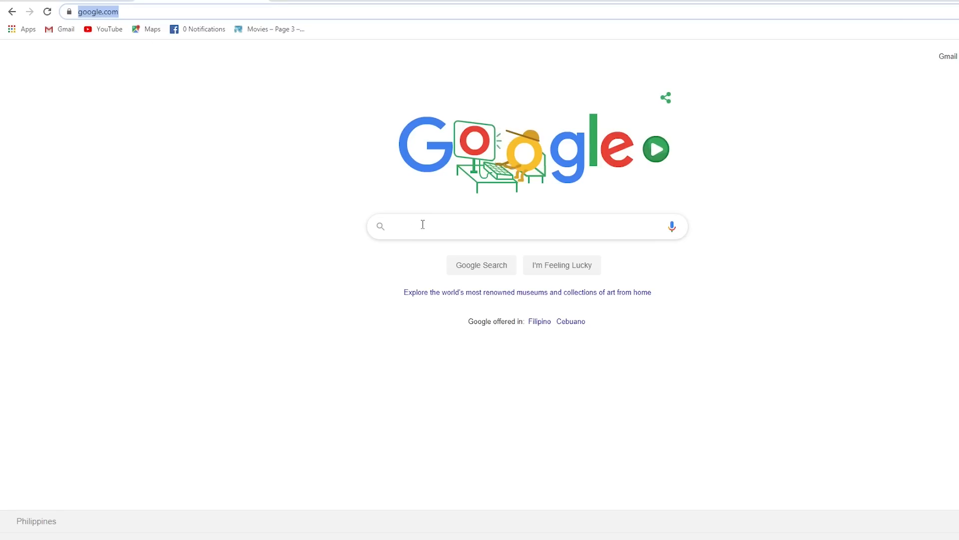
Search 'QR tiger' on Google, open the QR TIGER blog, and scroll its articles.
type("QR t")
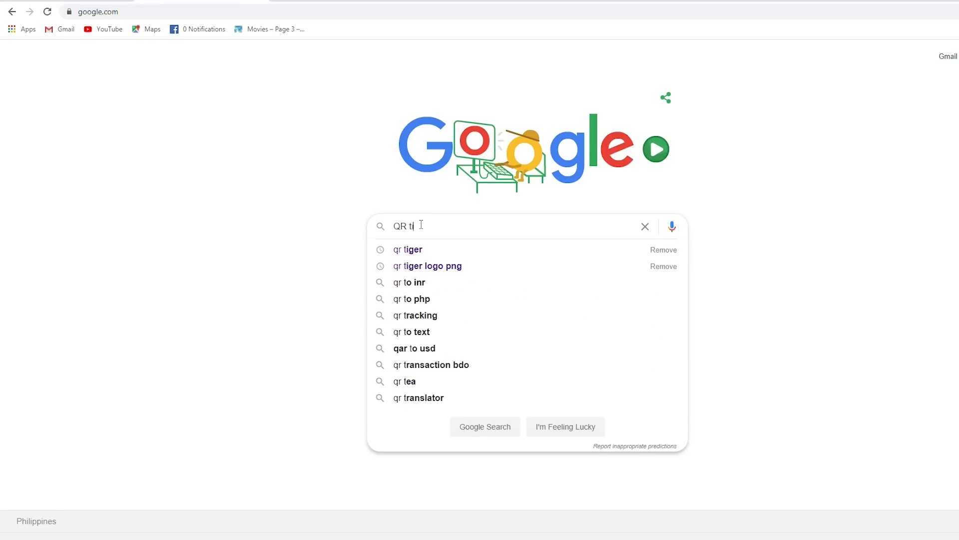
left_click(407, 249)
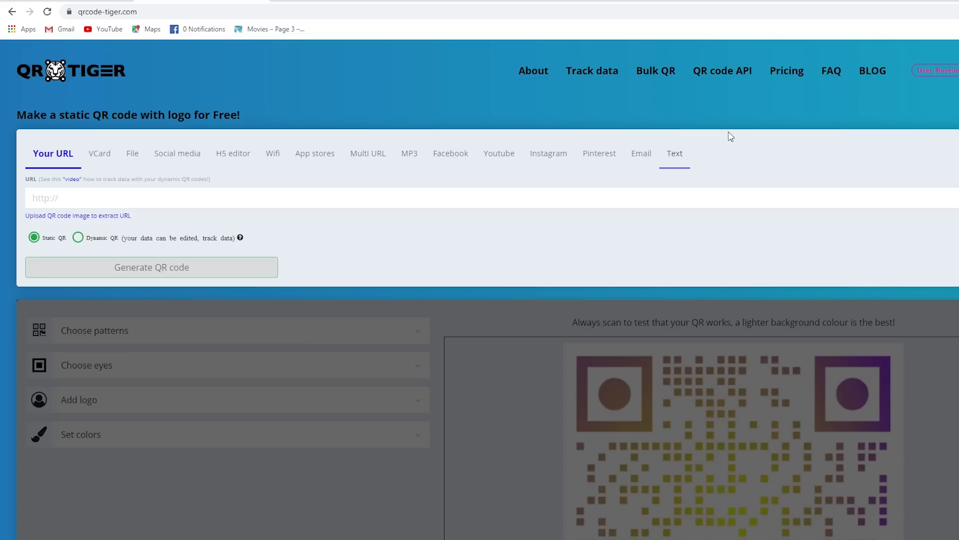
left_click(872, 71)
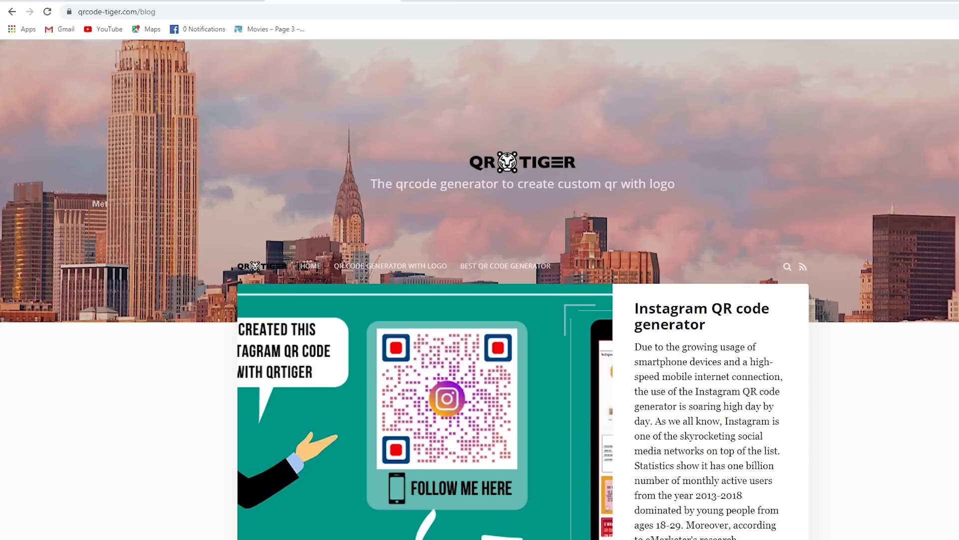
scroll("down", 3)
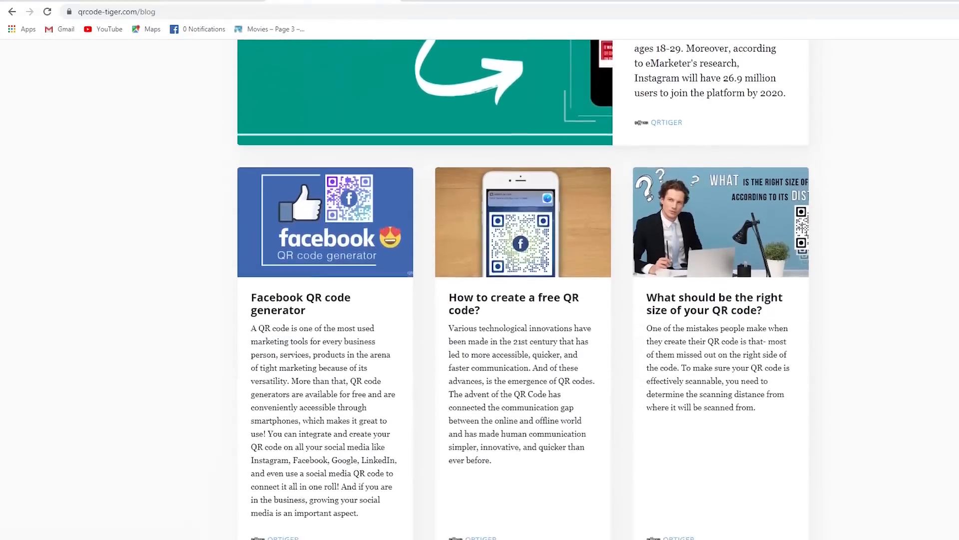